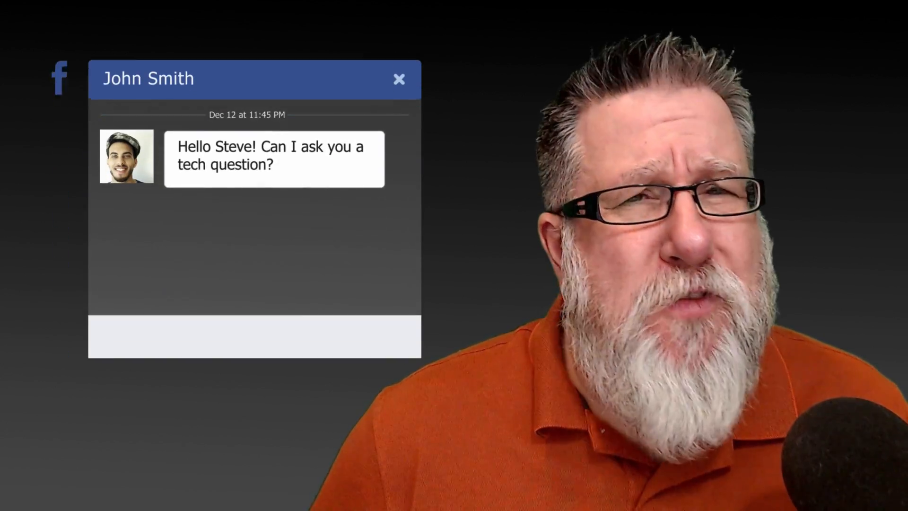
# Get Safari open on the Dotto Tech website before changing any settings
pyautogui.write('Hello! Absolutely.')
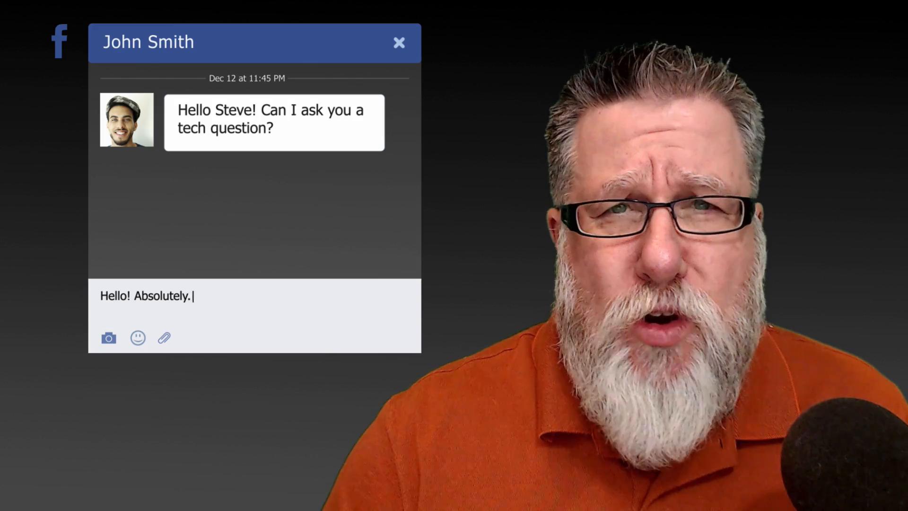
pyautogui.write('Ask away!')
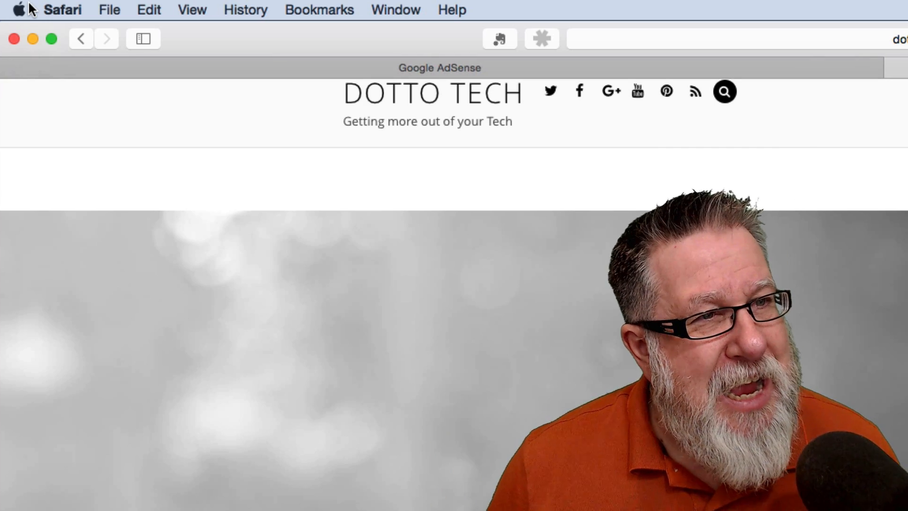
# In Safari's General preferences, request Set Default to make Safari the default browser over Chrome
pyautogui.click(62, 9)
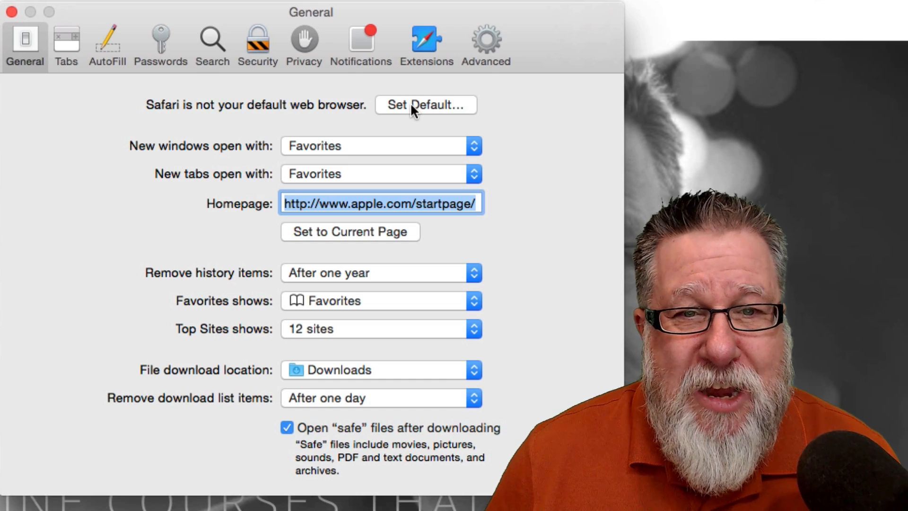
pyautogui.click(426, 105)
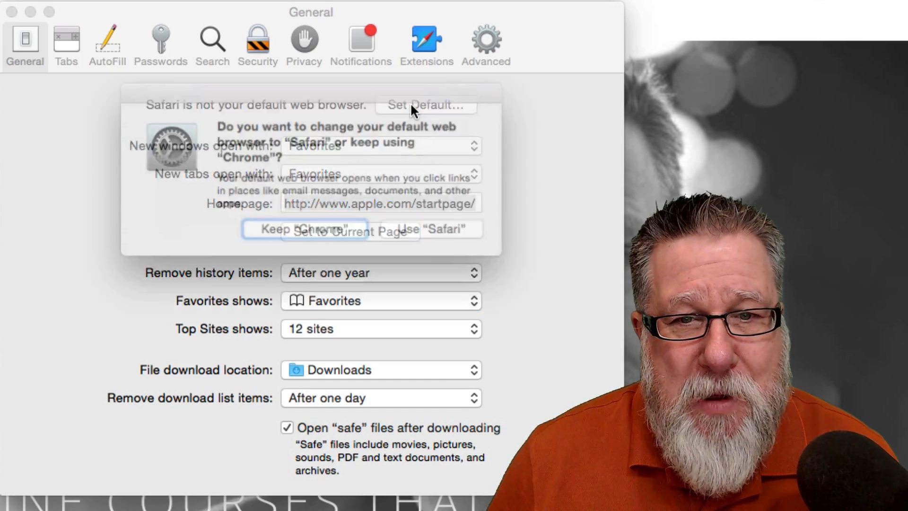
pyautogui.click(426, 105)
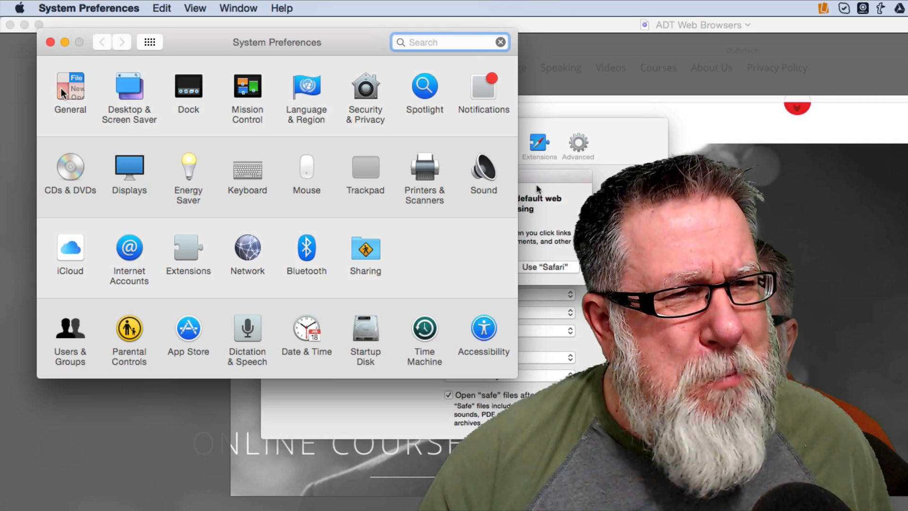
# Open the General pane in System Preferences to reach the Default web browser setting
pyautogui.click(69, 87)
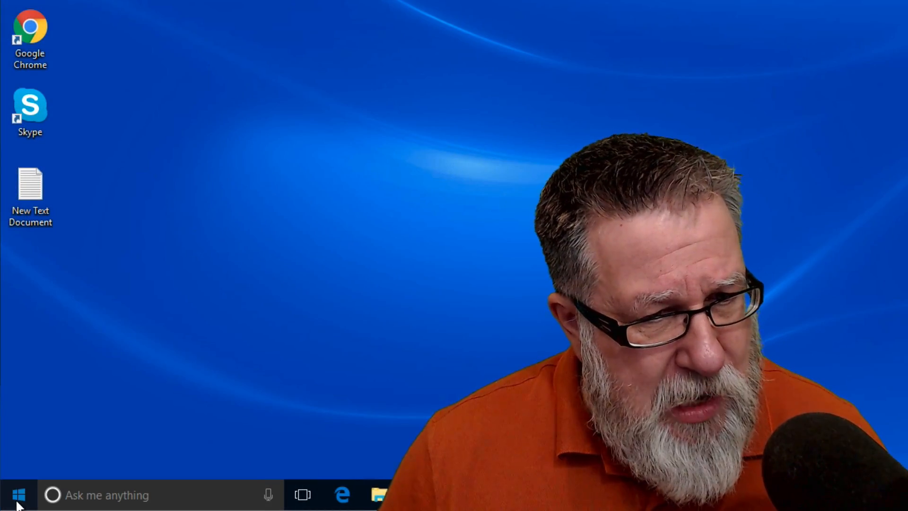
# Go to Windows Settings > System > Default apps
pyautogui.click(18, 495)
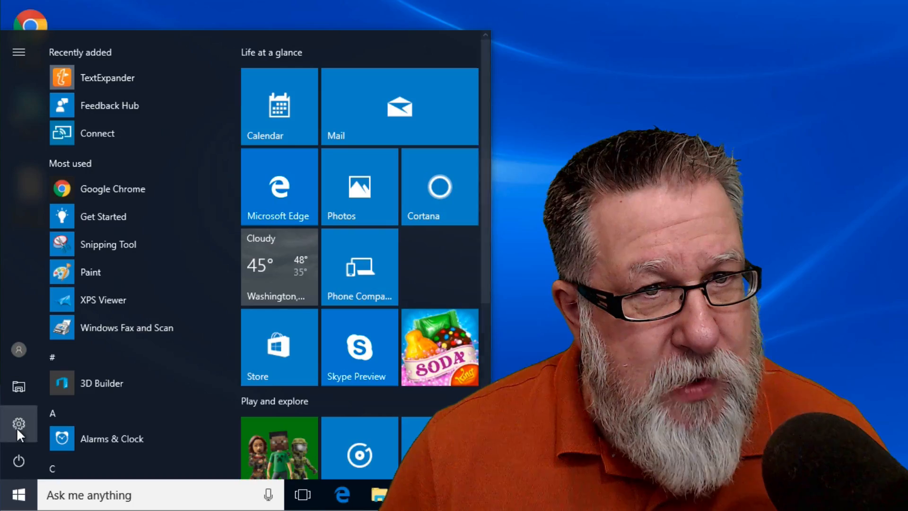
pyautogui.click(18, 423)
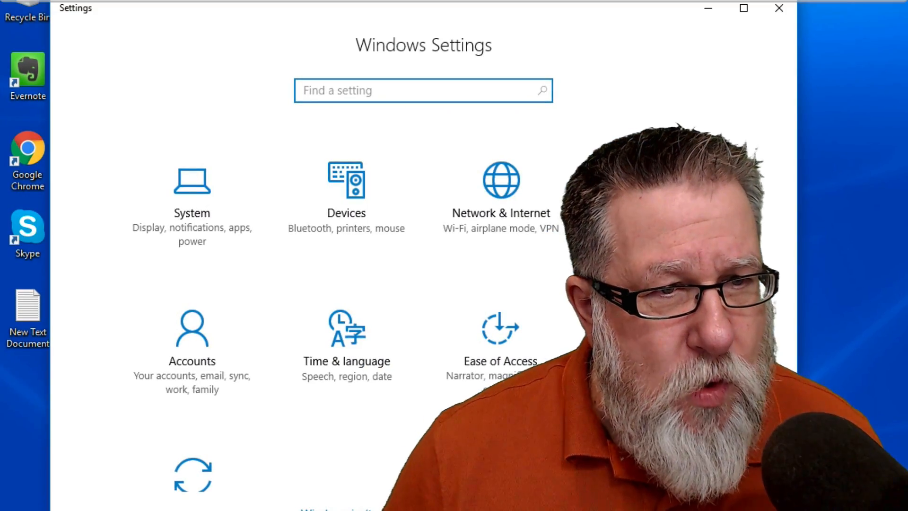
pyautogui.click(192, 191)
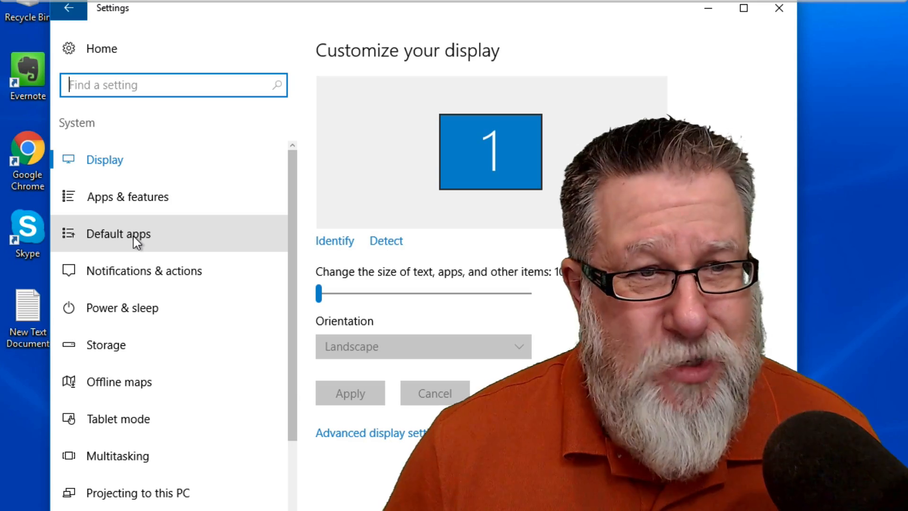
pyautogui.click(118, 233)
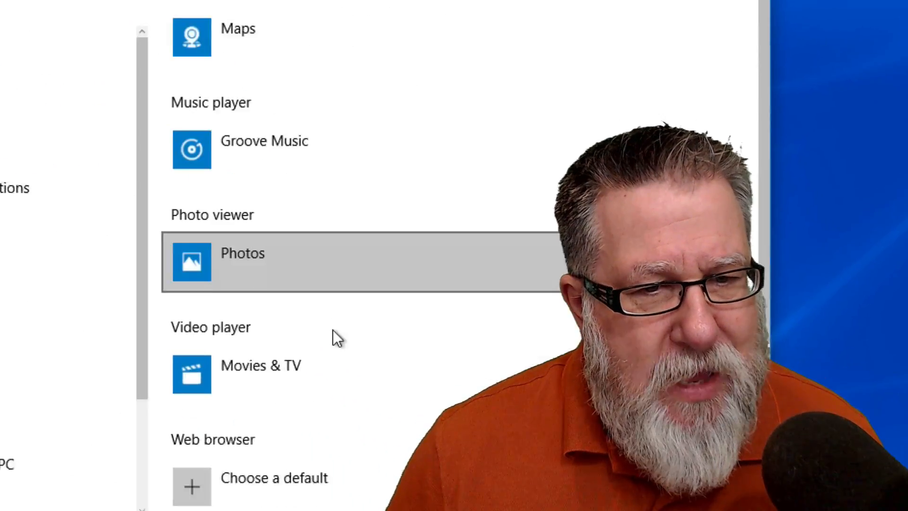
# Show the browser choices for the Web browser default: Edge, Chrome, Internet Explorer
pyautogui.scroll(-3)
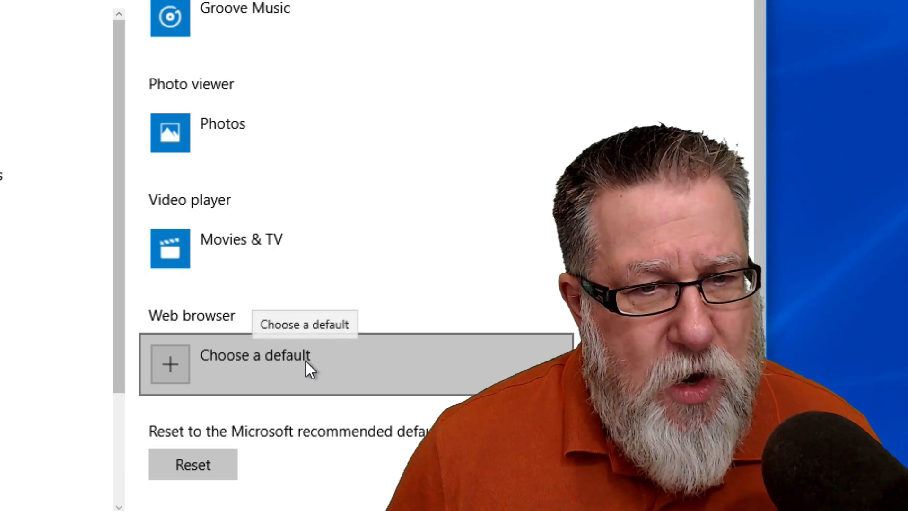
pyautogui.click(255, 363)
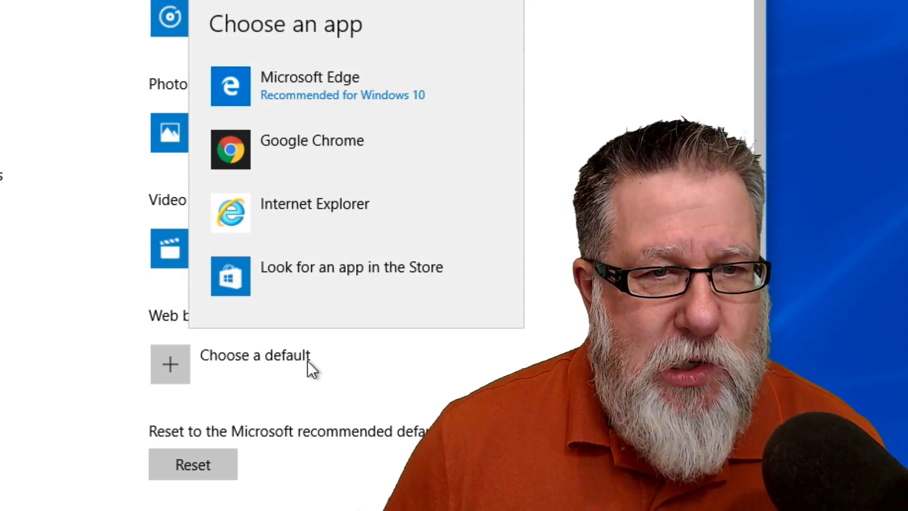
pyautogui.moveTo(388, 212)
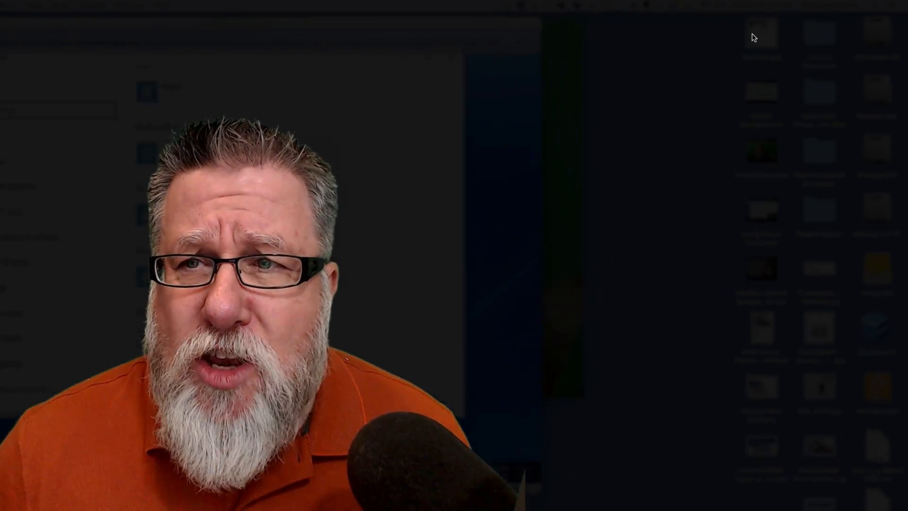
# Show the shortcut menu for YouTube.jpg on the desktop, with Open and Open With
pyautogui.rightClick(665, 52)
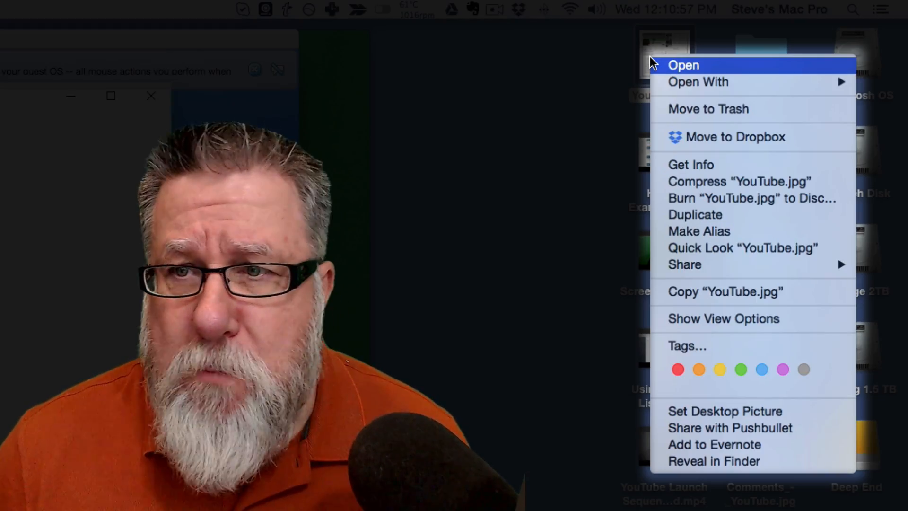
pyautogui.moveTo(680, 152)
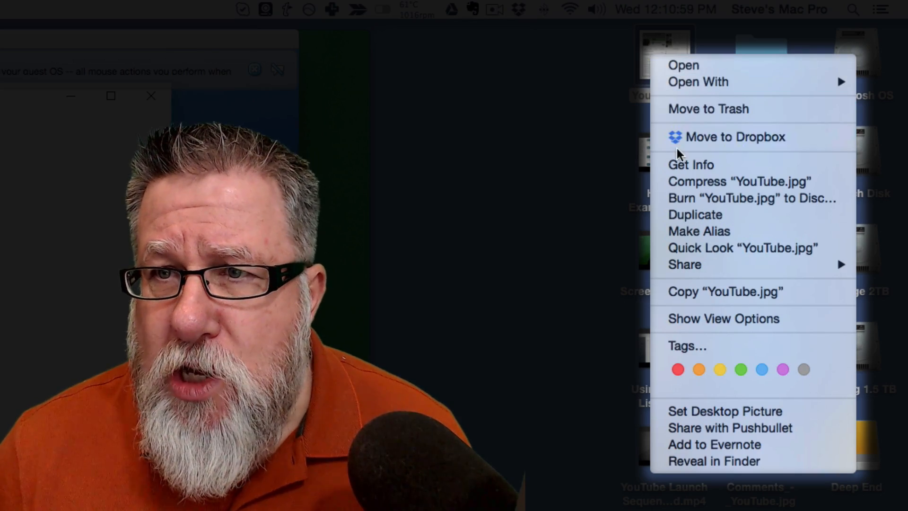
pyautogui.moveTo(698, 82)
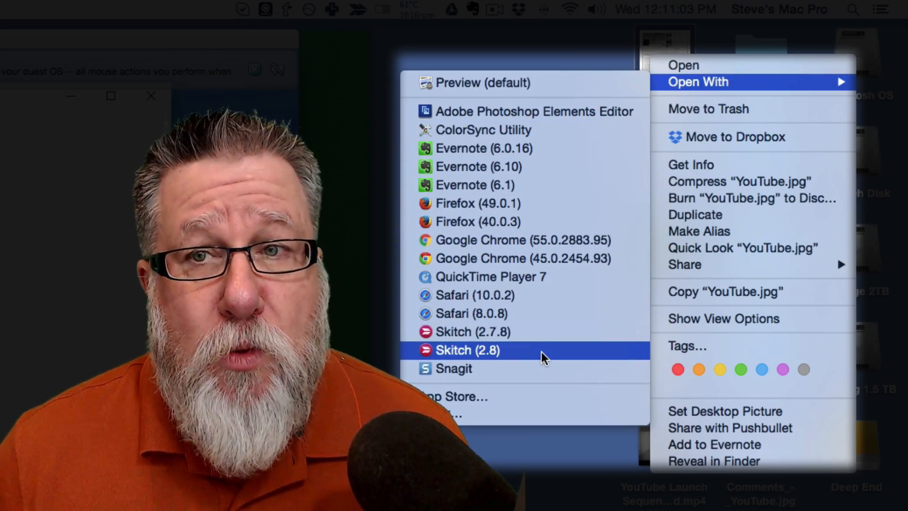
pyautogui.moveTo(532, 382)
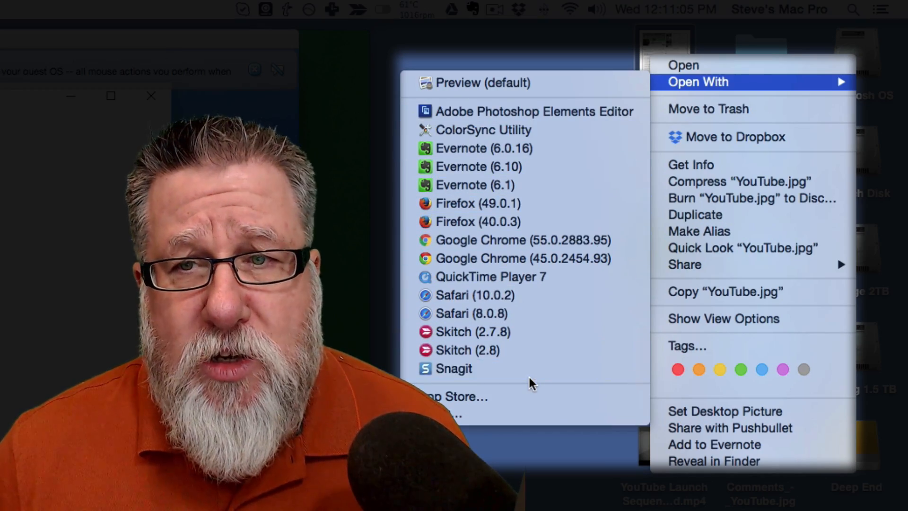
pyautogui.moveTo(492, 82)
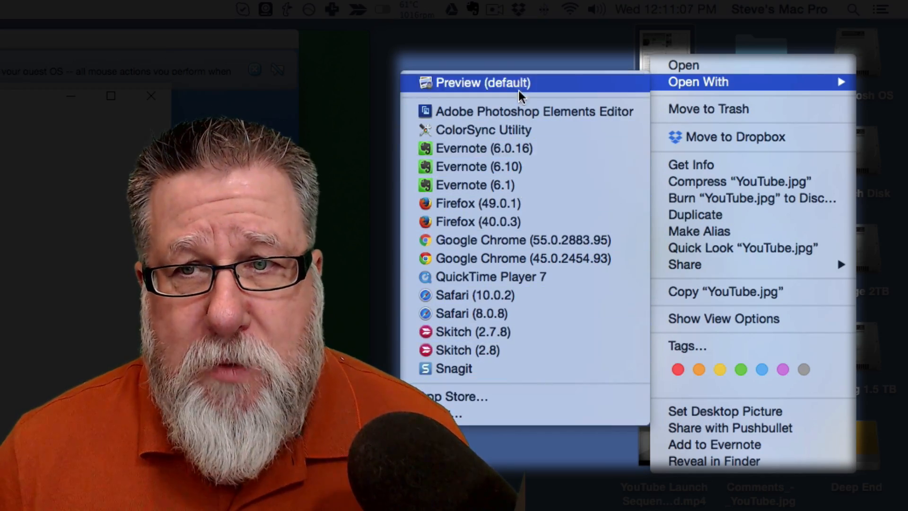